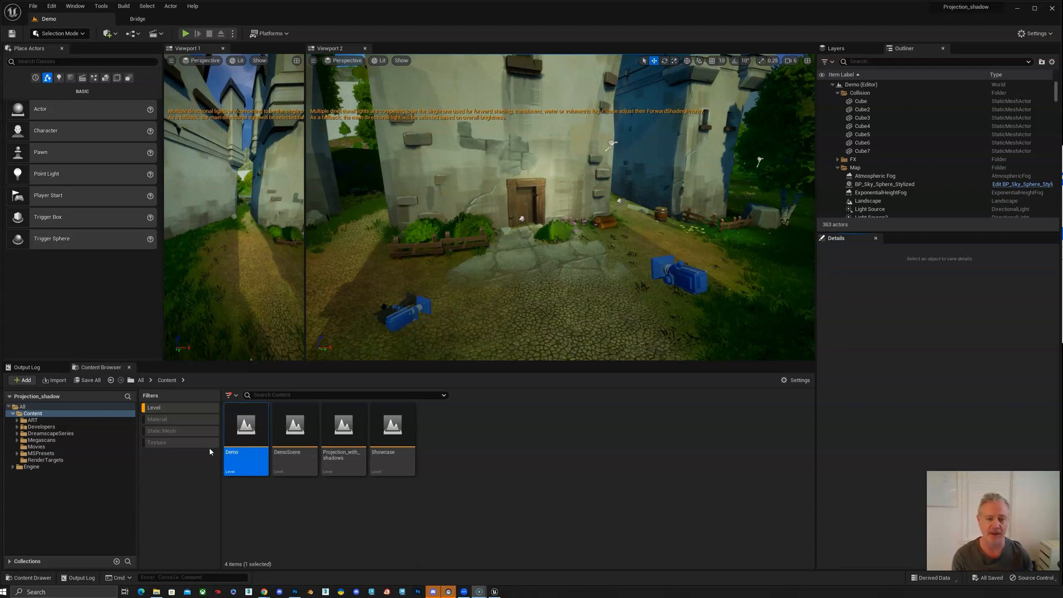
mouse_move(450, 475)
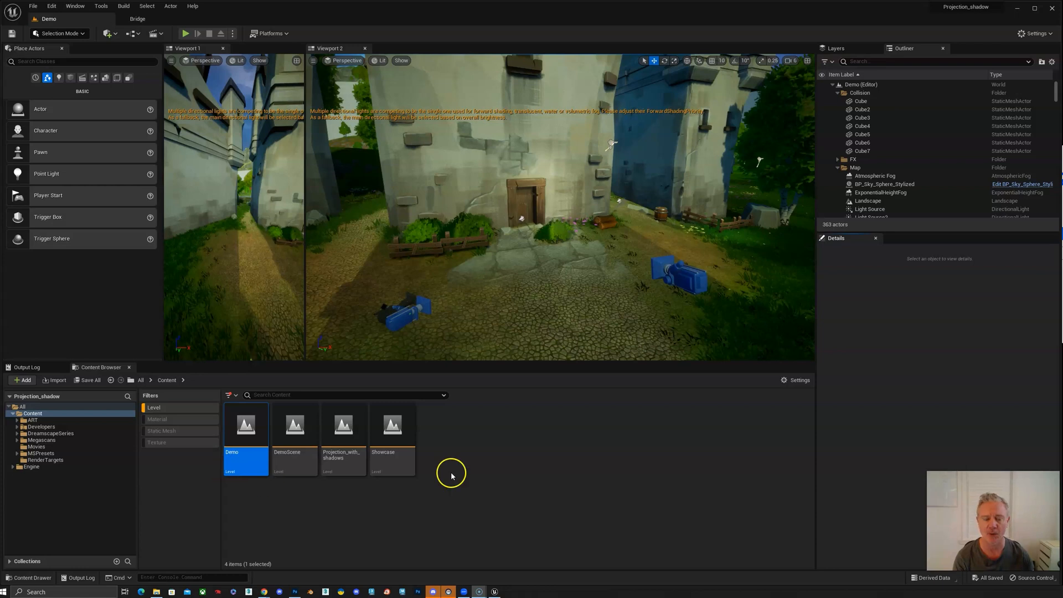
mouse_move(478, 470)
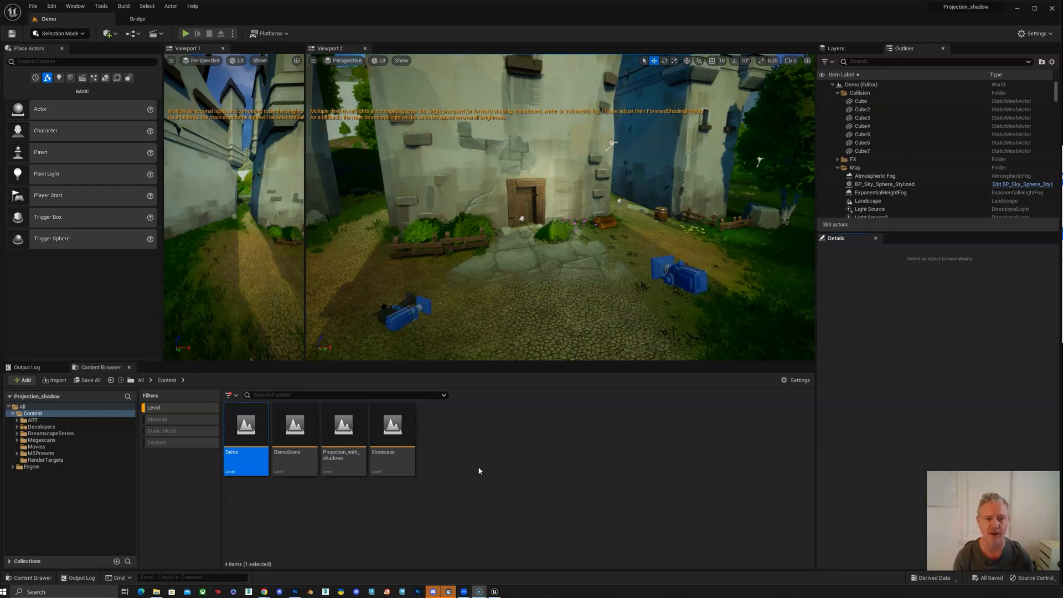
mouse_move(482, 470)
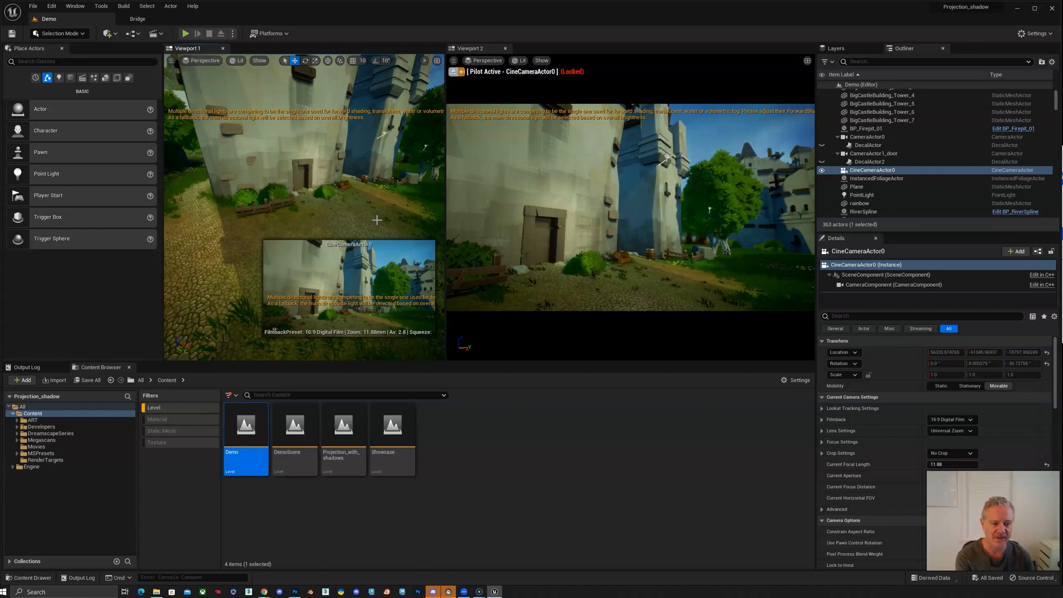
Shift the first viewport's view toward the castle doorway area
drag(377, 219, 323, 206)
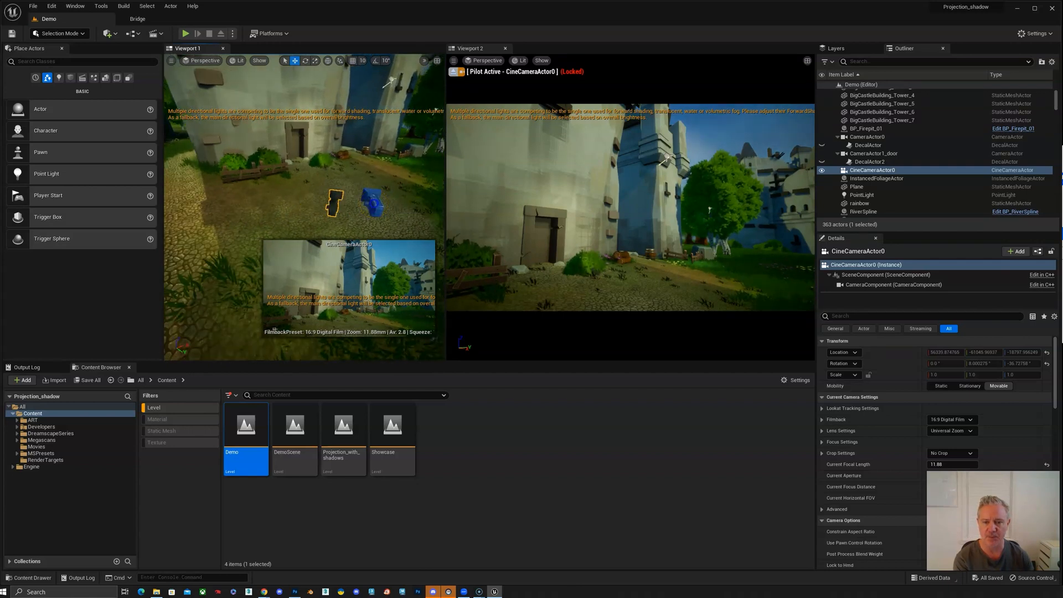
Select CameraActor0 then CameraActor1_door to check their Orthographic projection and Ortho Width
click(866, 136)
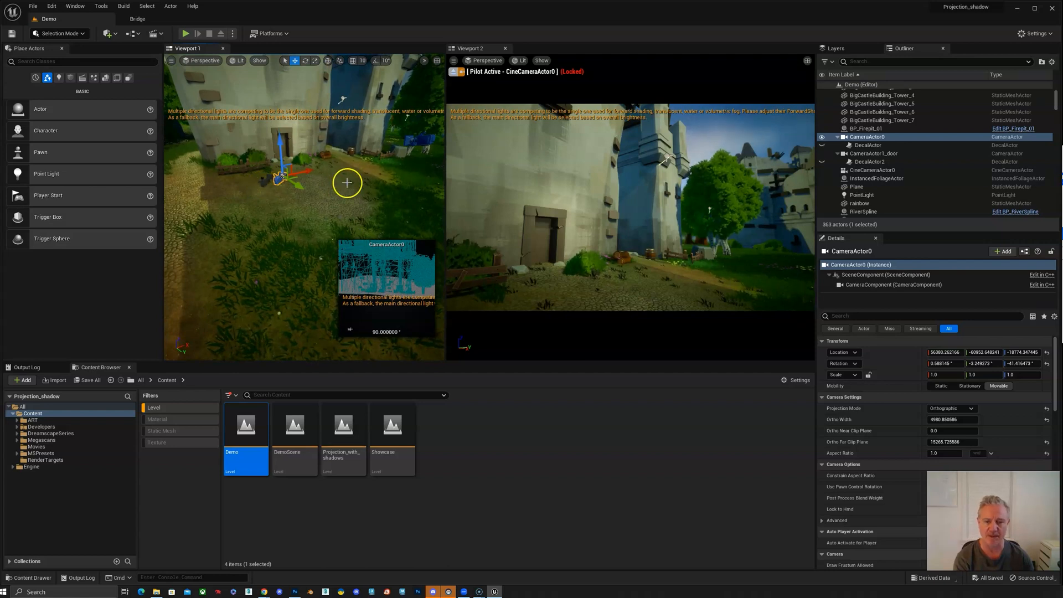
click(874, 153)
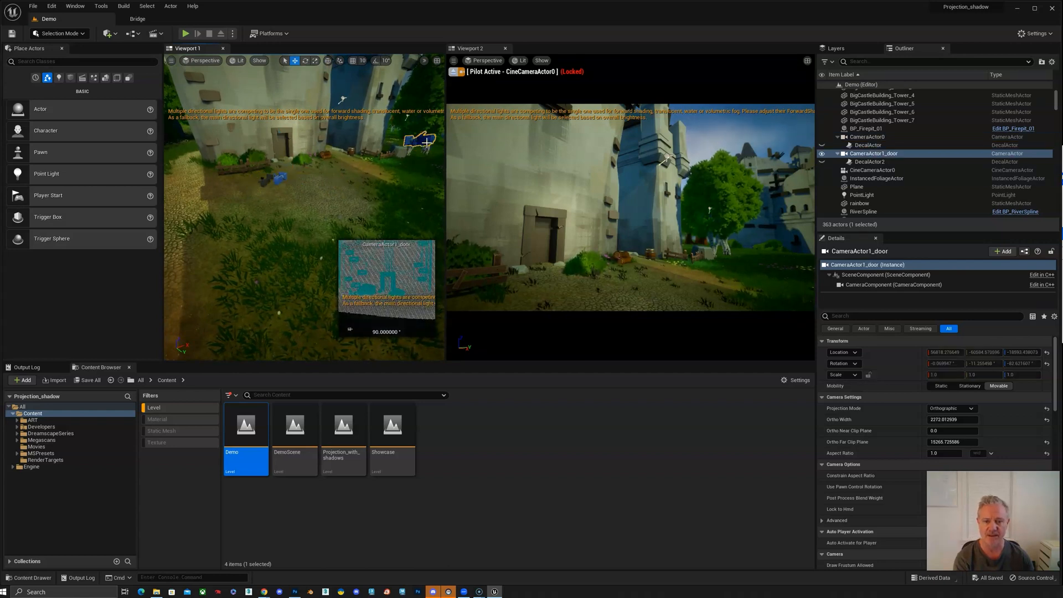